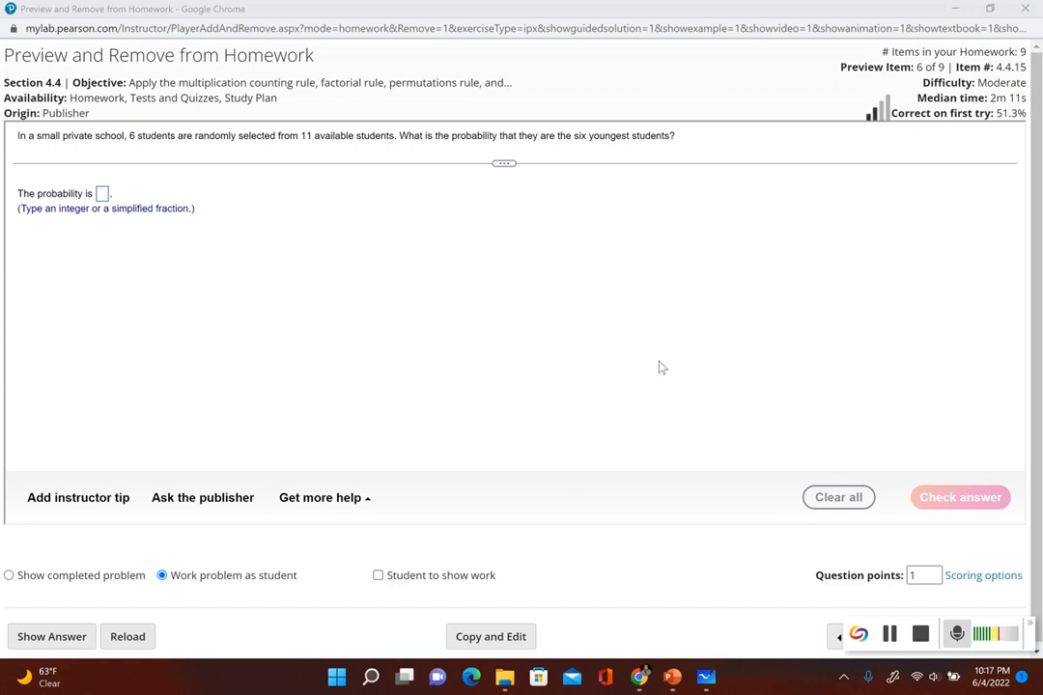
{"action": "mouse_move", "coordinate": [486, 266]}
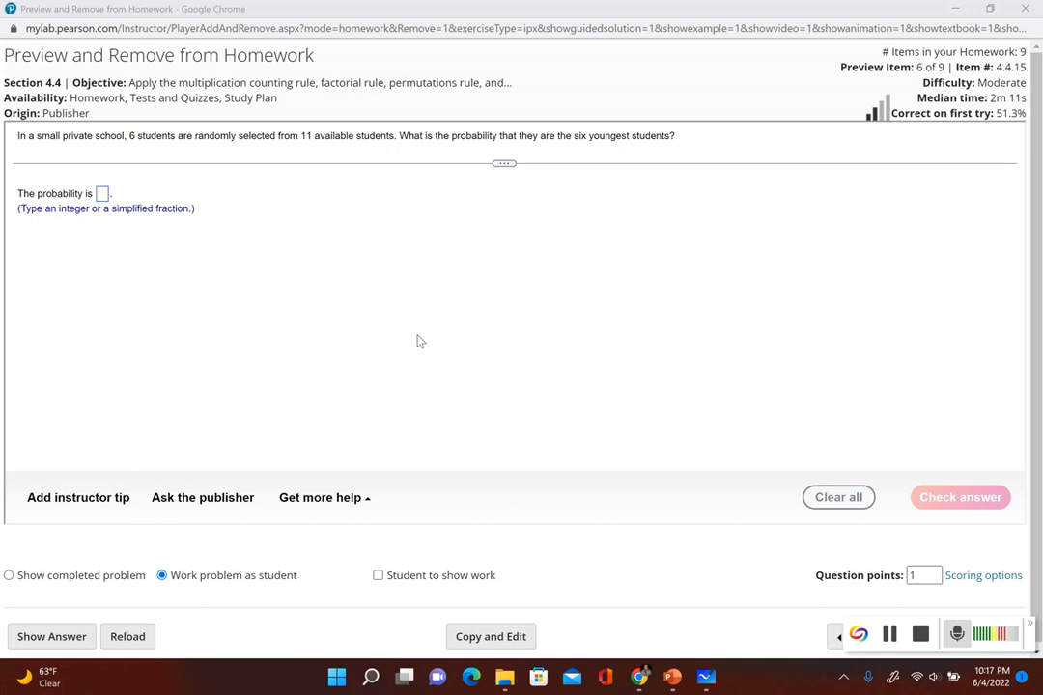
{"action": "mouse_move", "coordinate": [534, 239]}
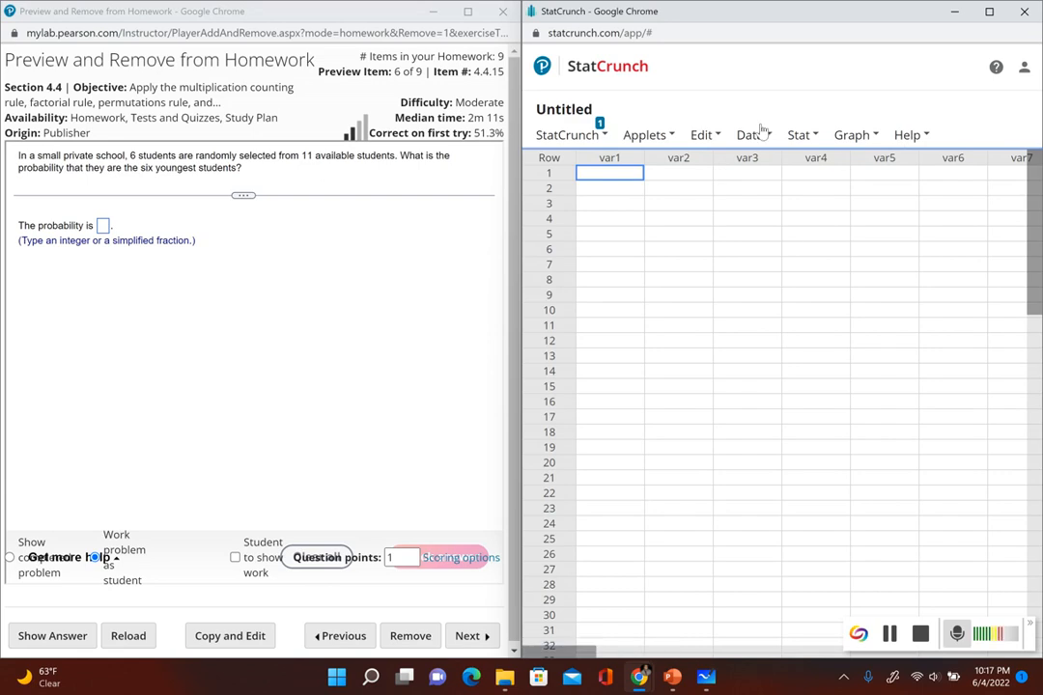
Reach the Compute Expression dialog through Data > Compute > Expression
{"action": "left_click", "coordinate": [749, 135]}
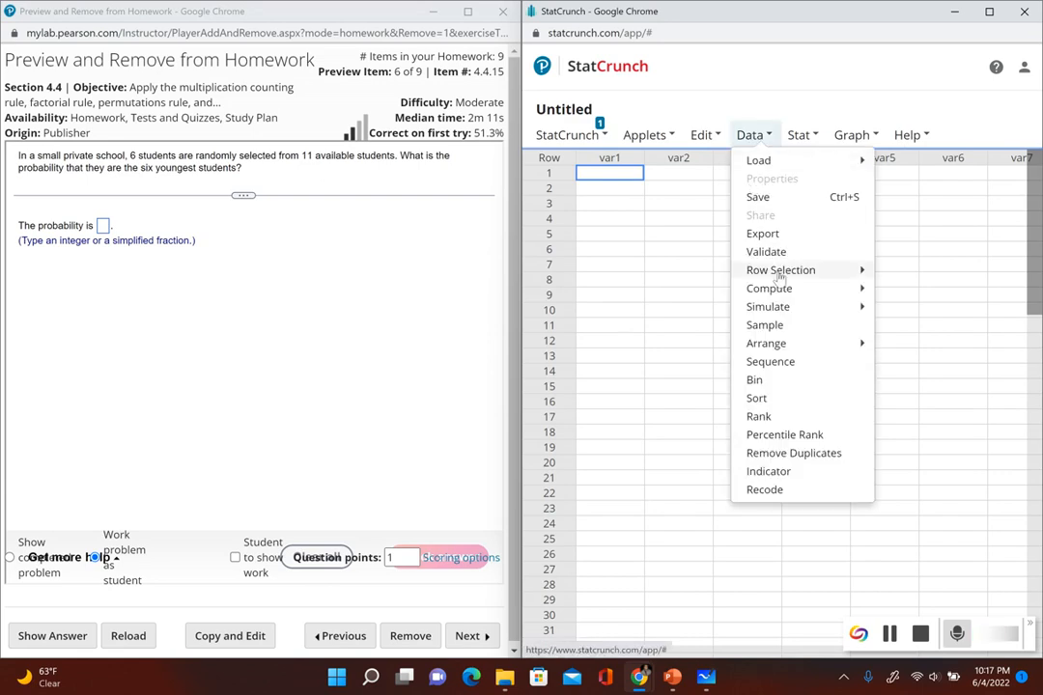
{"action": "mouse_move", "coordinate": [769, 288]}
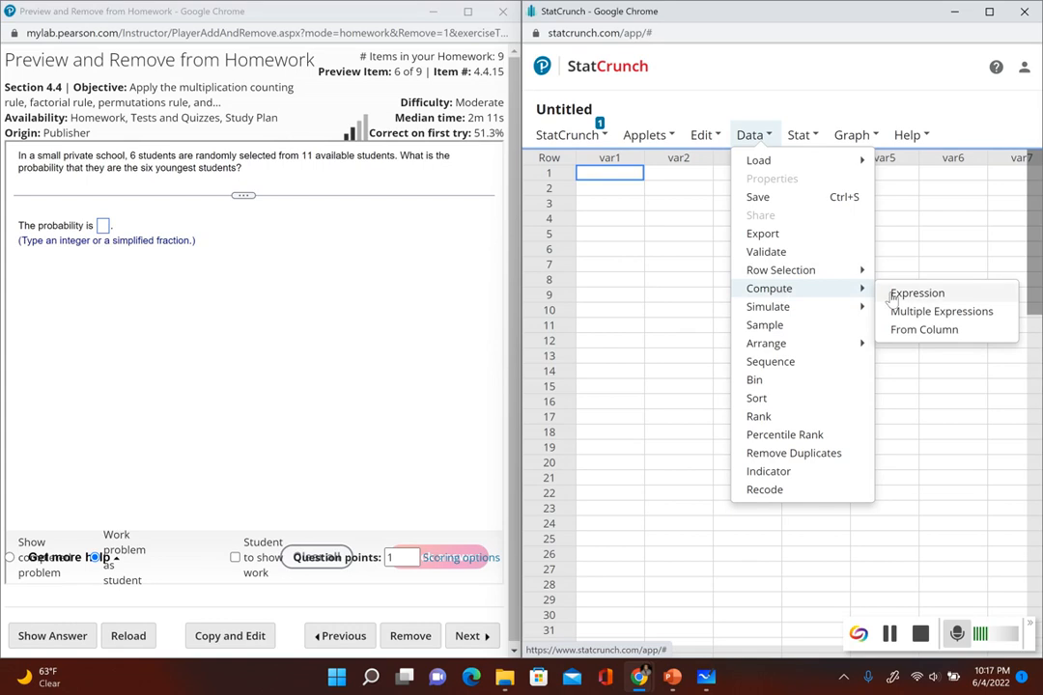
{"action": "left_click", "coordinate": [916, 293]}
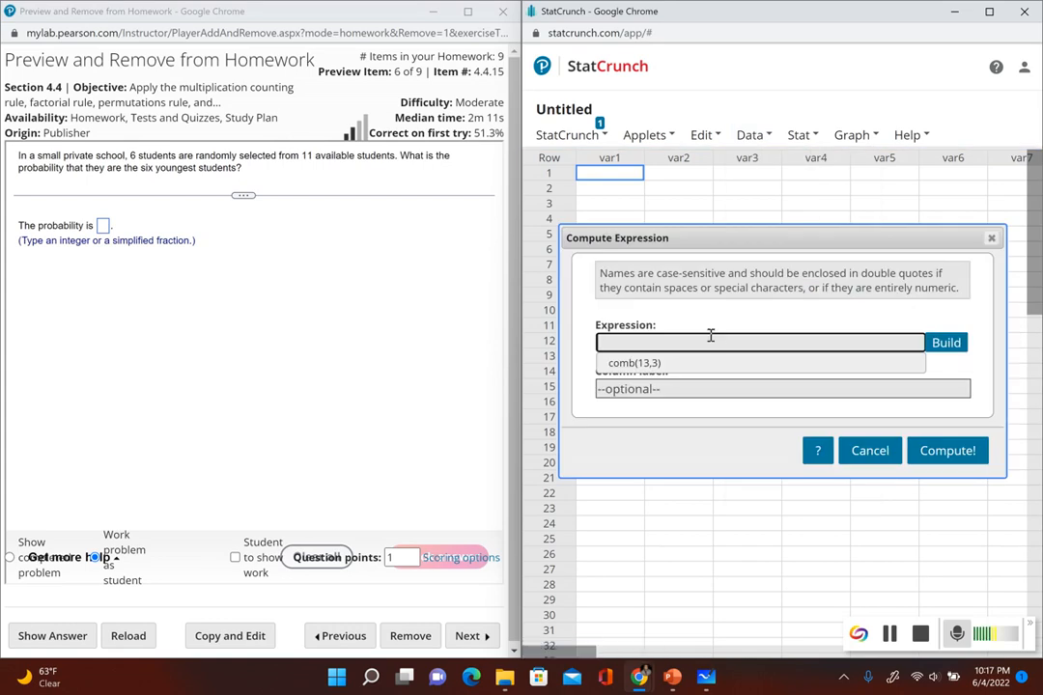
Compute comb(11,6), adding a new data column showing 462
{"action": "type", "text": "comb("}
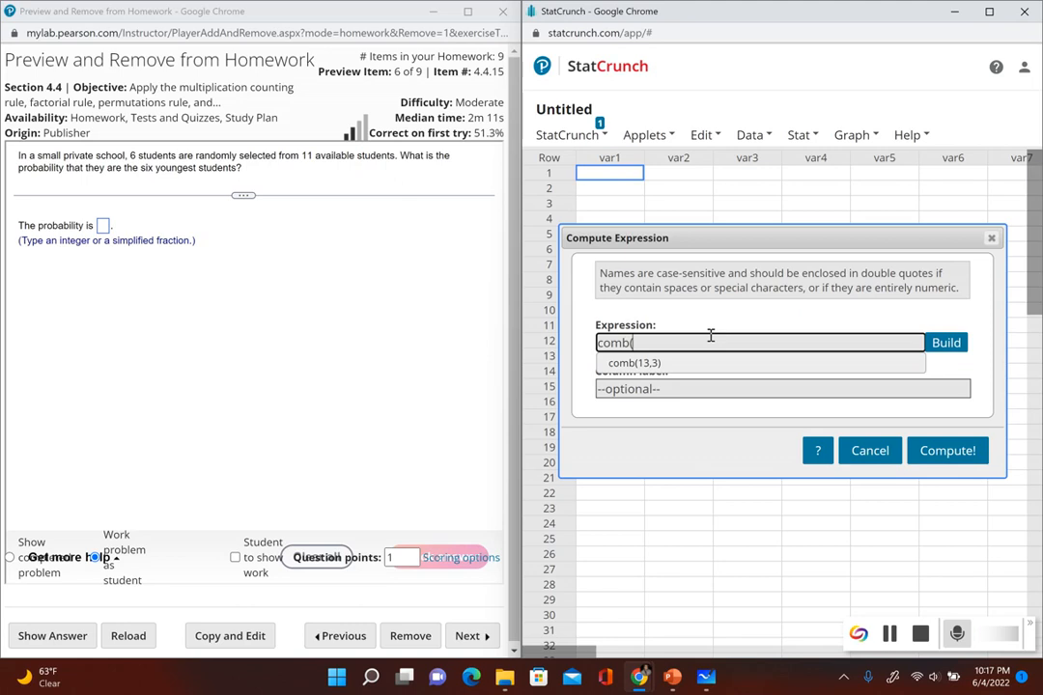
{"action": "type", "text": "11,"}
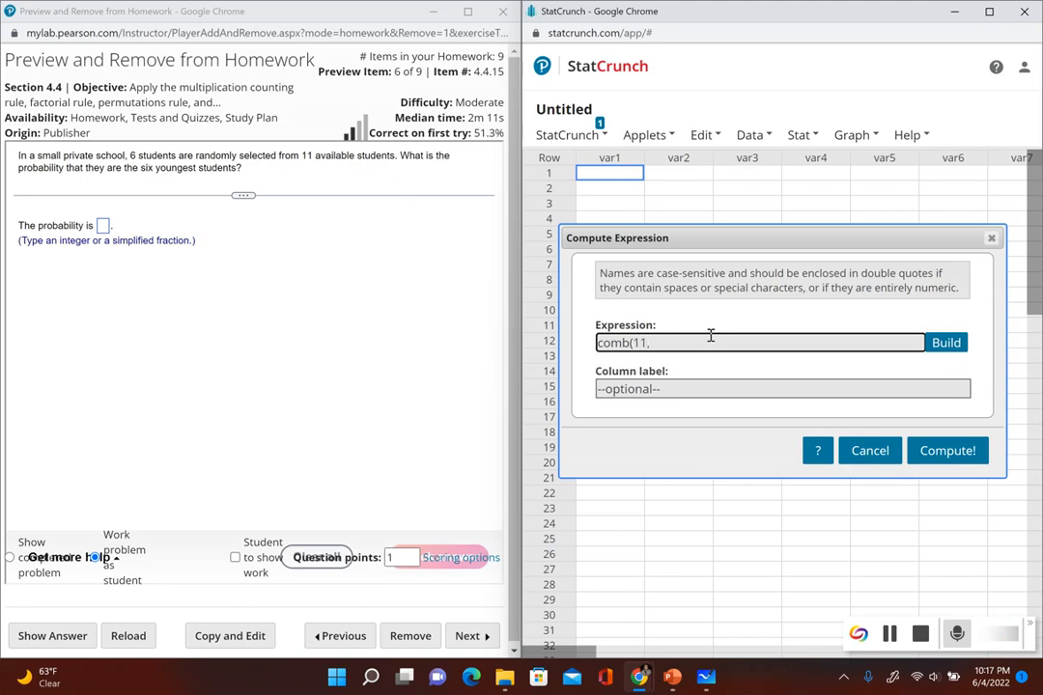
{"action": "type", "text": "6)"}
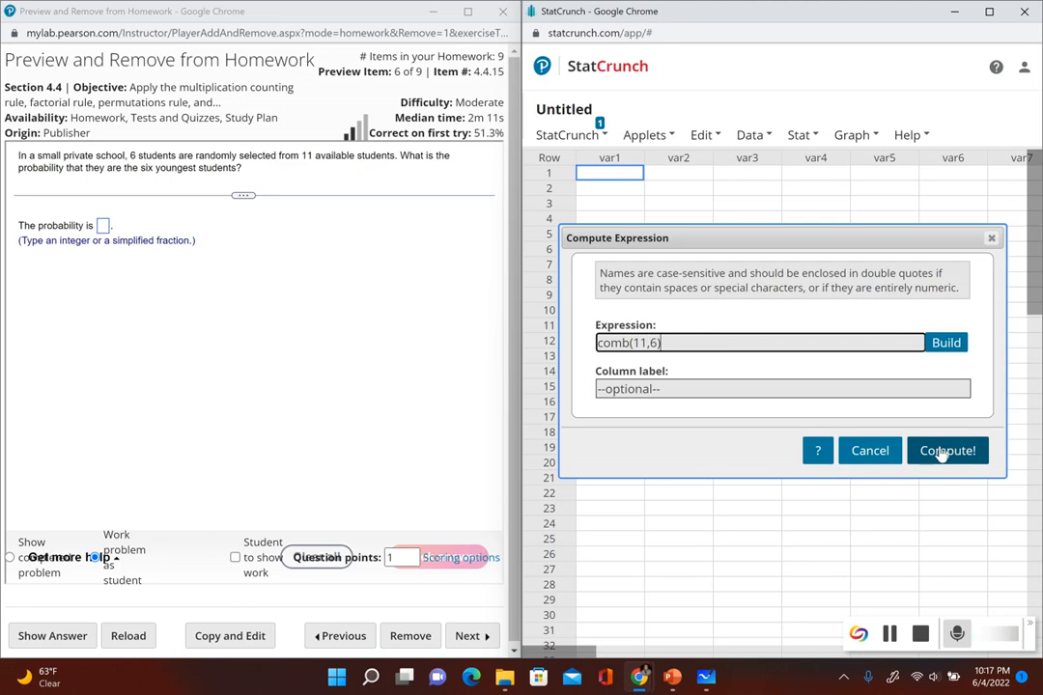
{"action": "left_click", "coordinate": [947, 450]}
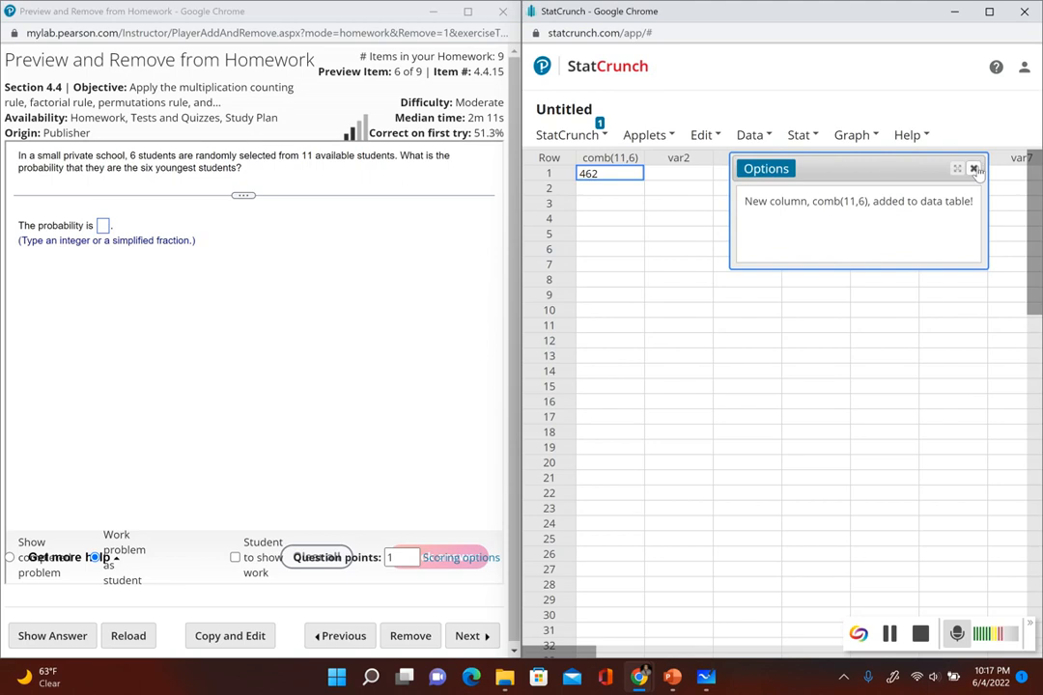
Dismiss the notice that the comb(11,6) column was added
{"action": "left_click", "coordinate": [974, 168]}
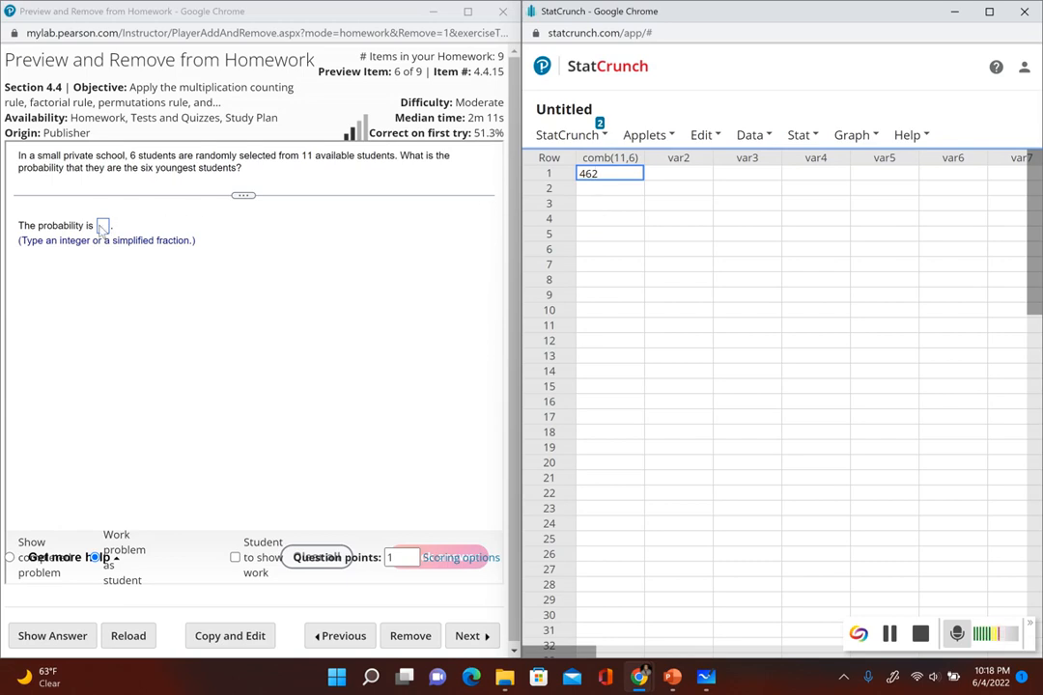
Enter 1/462 as the probability and check the answer, getting 'Good job!'
{"action": "left_click", "coordinate": [103, 225]}
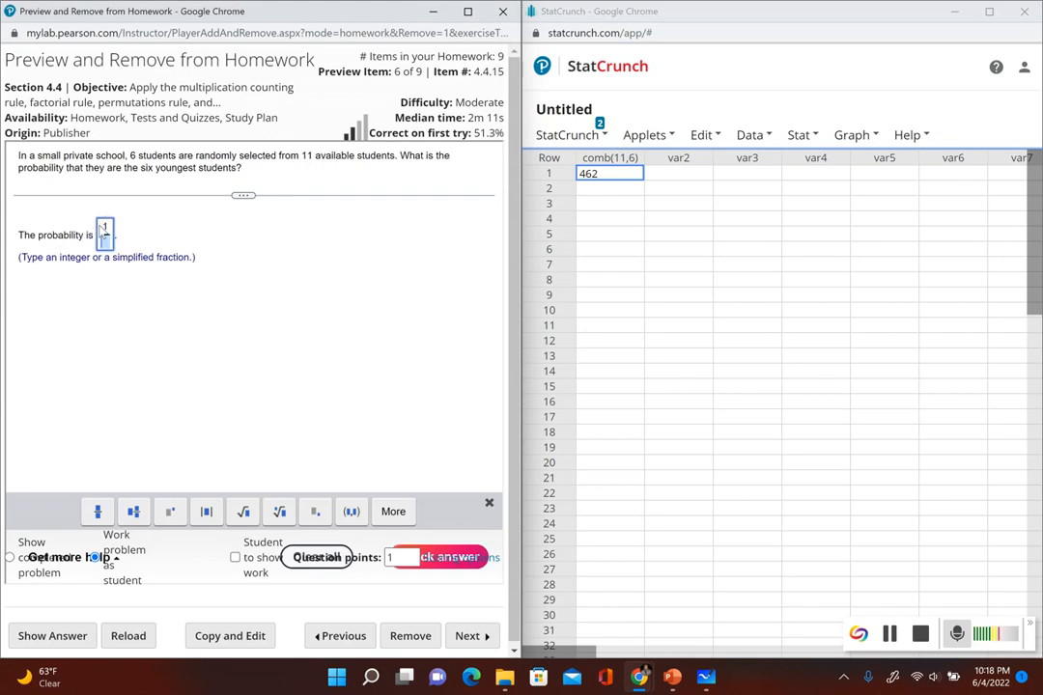
{"action": "type", "text": "462"}
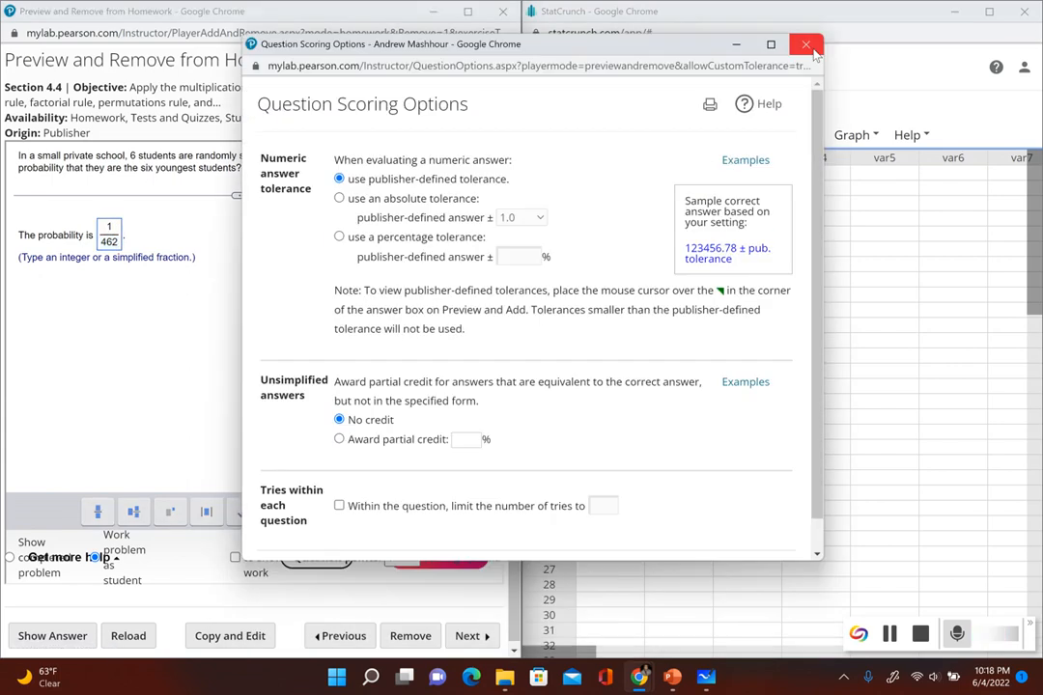
{"action": "left_click", "coordinate": [807, 47]}
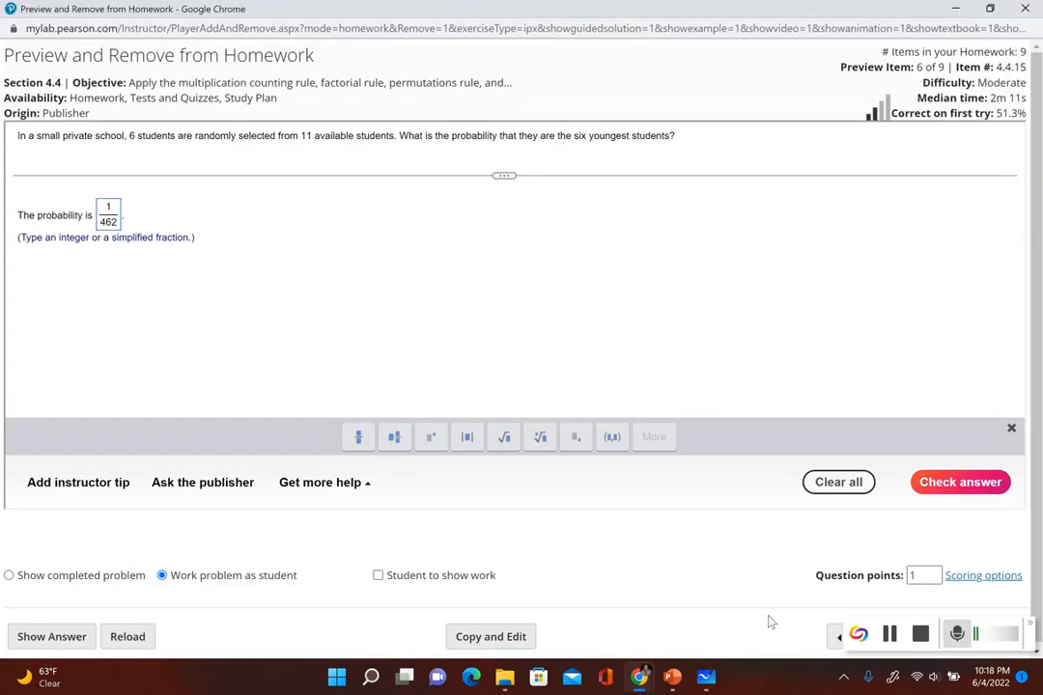
{"action": "left_click", "coordinate": [958, 483]}
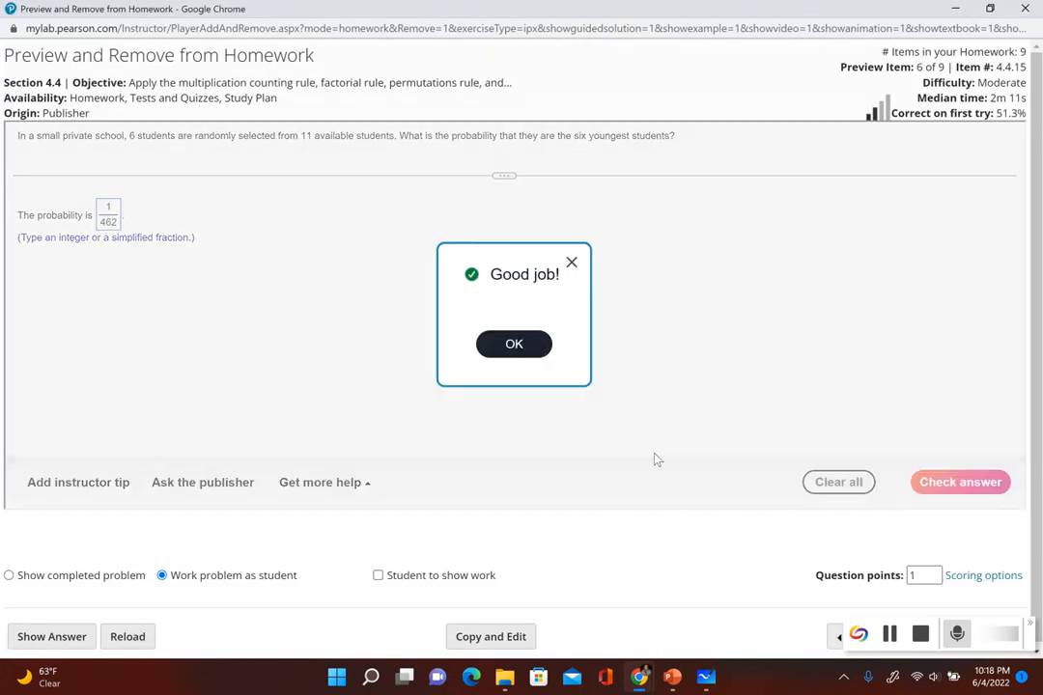